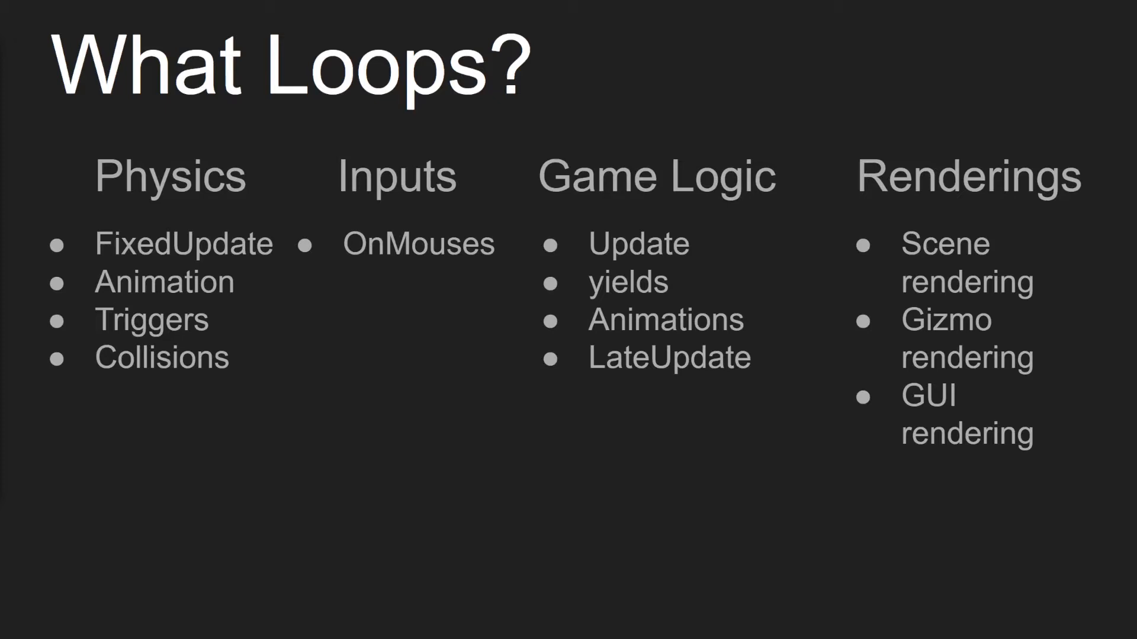
key("Right")
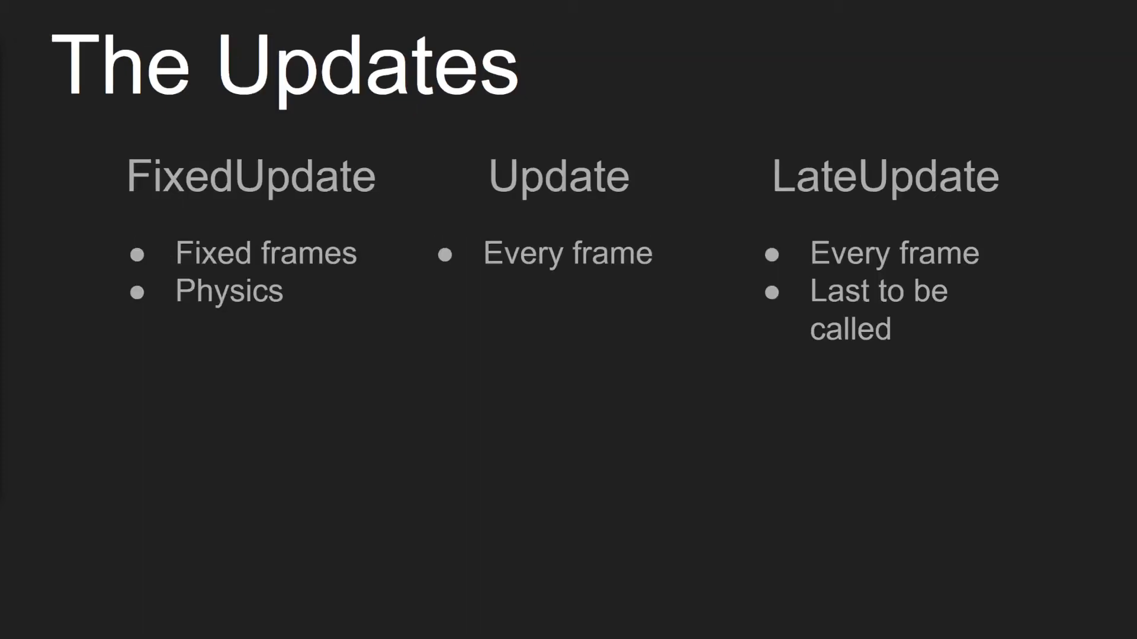